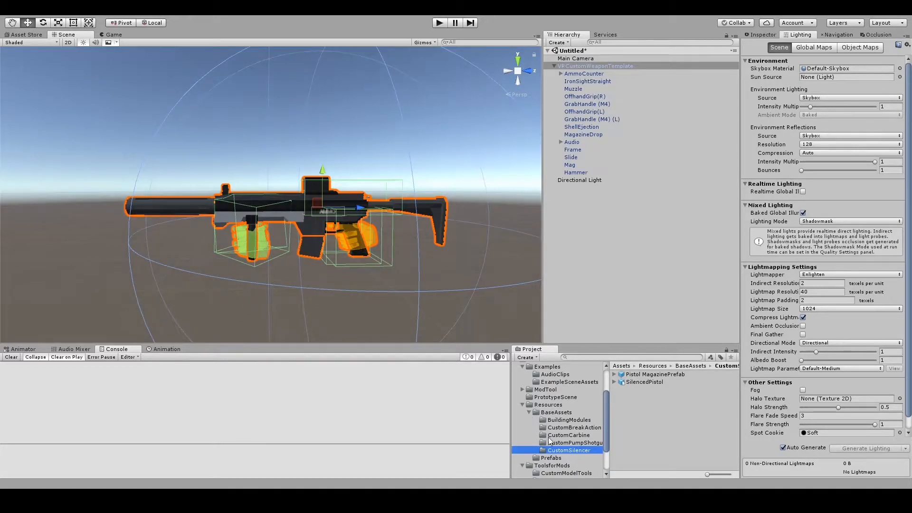
- Select the SilencedPistol model, view its Materials import settings, and expand its mesh contents
left_click(644, 382)
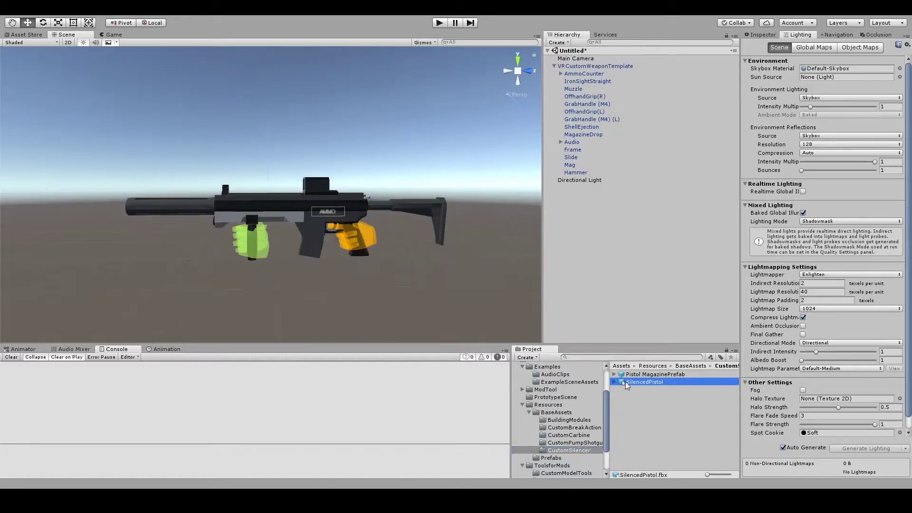
left_click(644, 382)
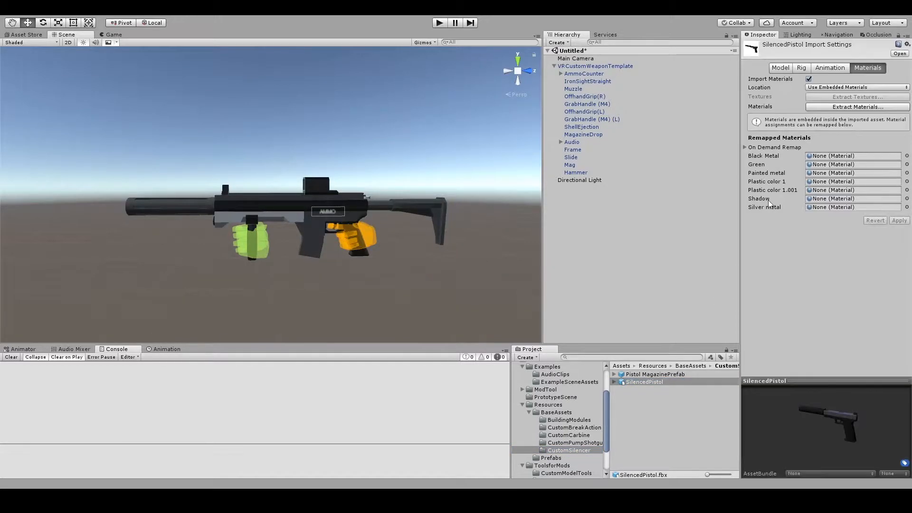
left_click(572, 149)
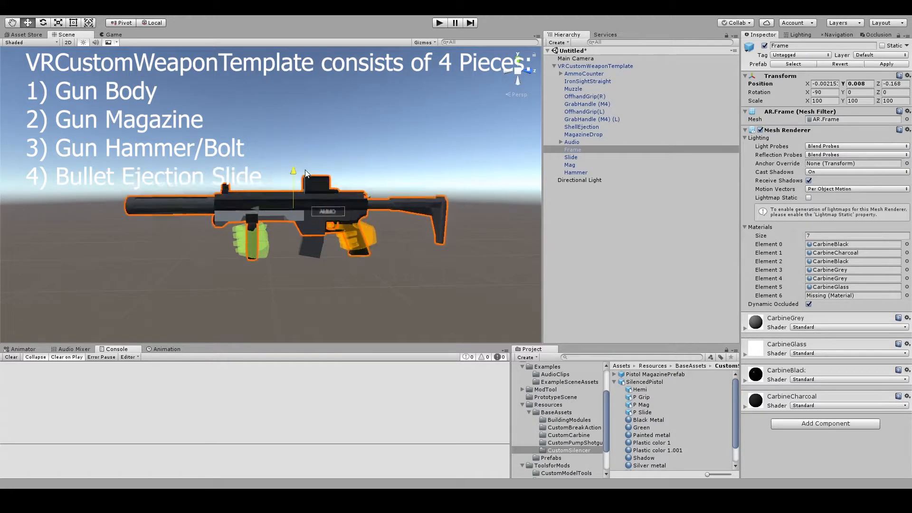
- Select the template's Slide then Frame part to receive the P Grip mesh
left_click(569, 164)
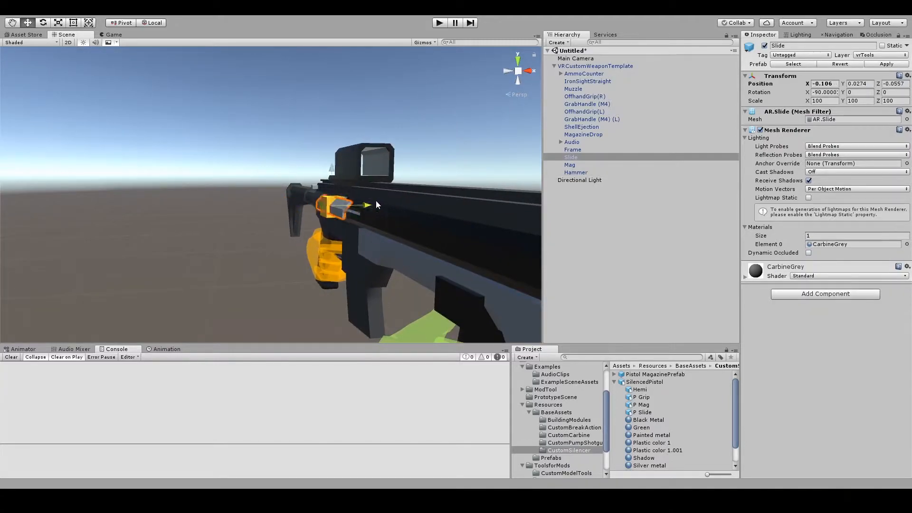
left_click(572, 149)
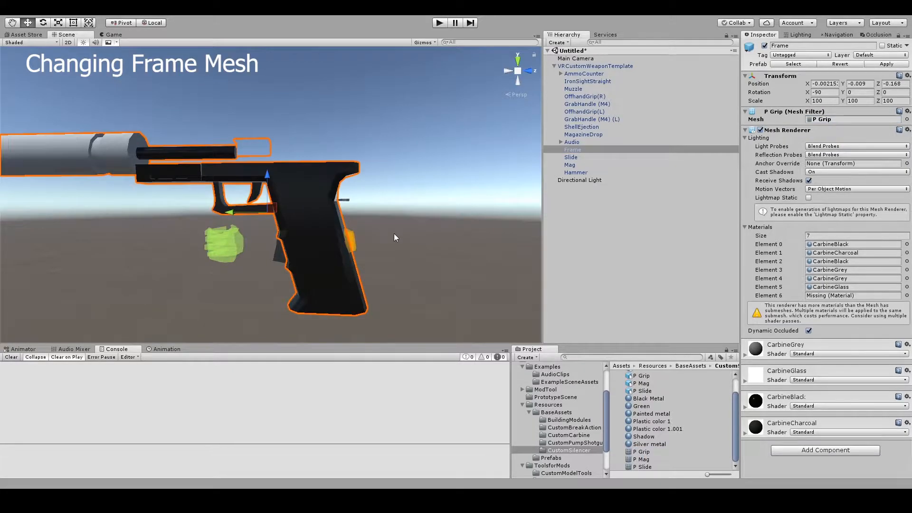
- Enter the Frame's scale value and select the template's Slide part
type("50")
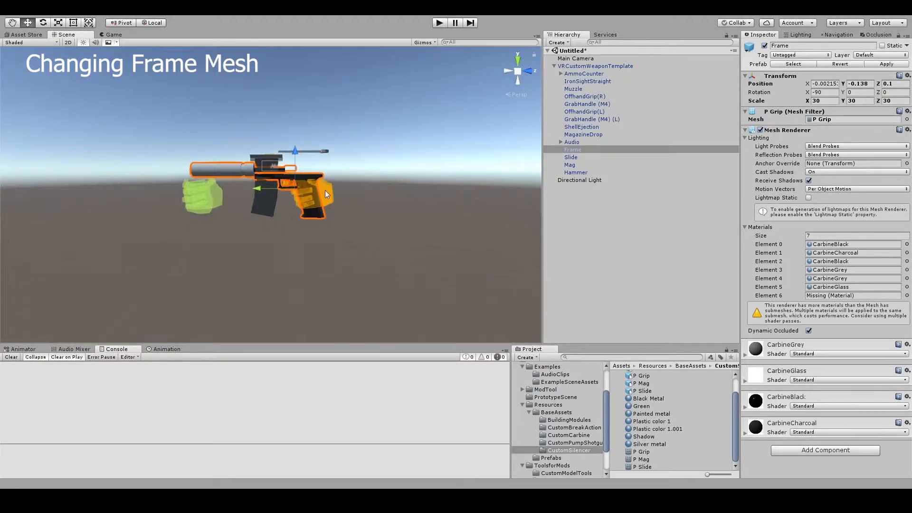
left_click(571, 158)
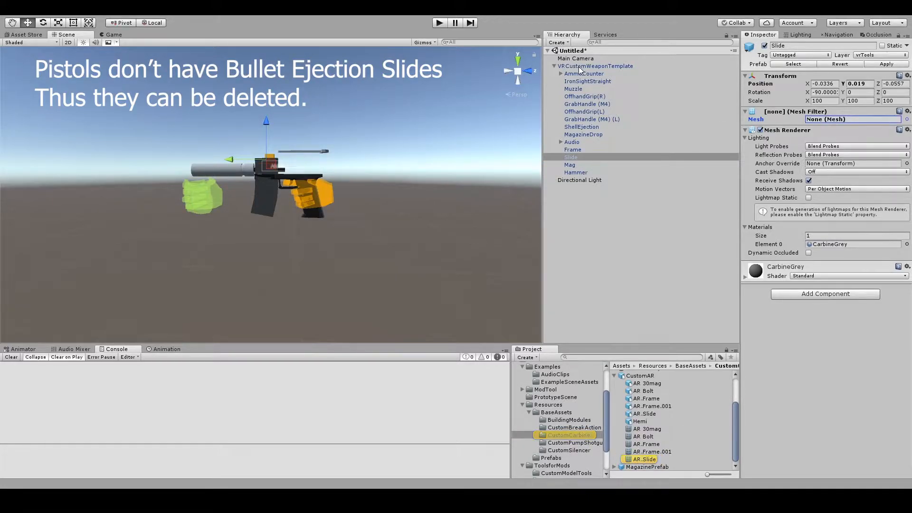
- Select the Slide part so it can be deleted from the template
left_click(570, 157)
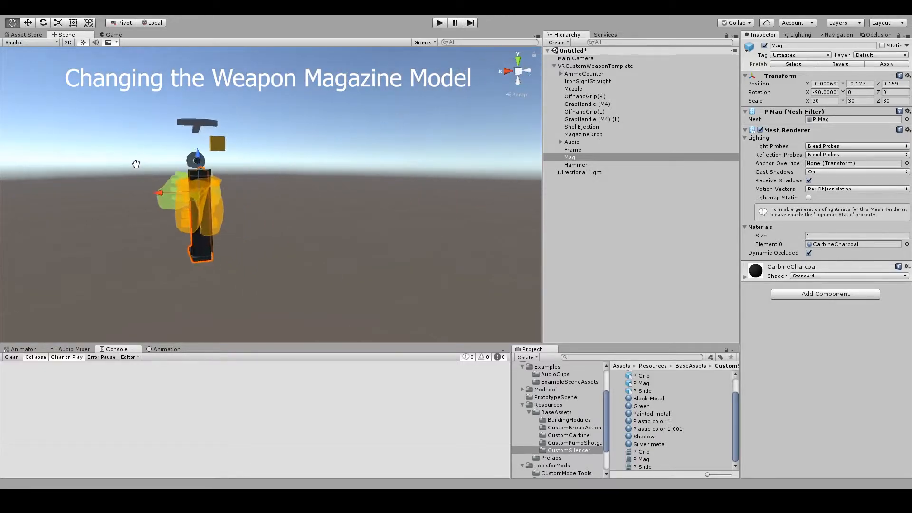
- Select the Hammer and drag its pistol slide mesh down onto the grip frame
left_click(575, 164)
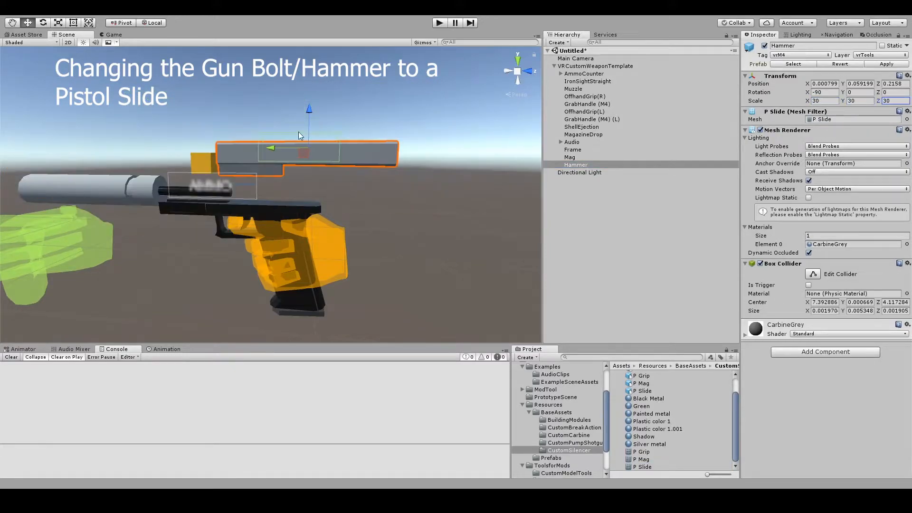
left_click_drag(309, 109, 351, 123)
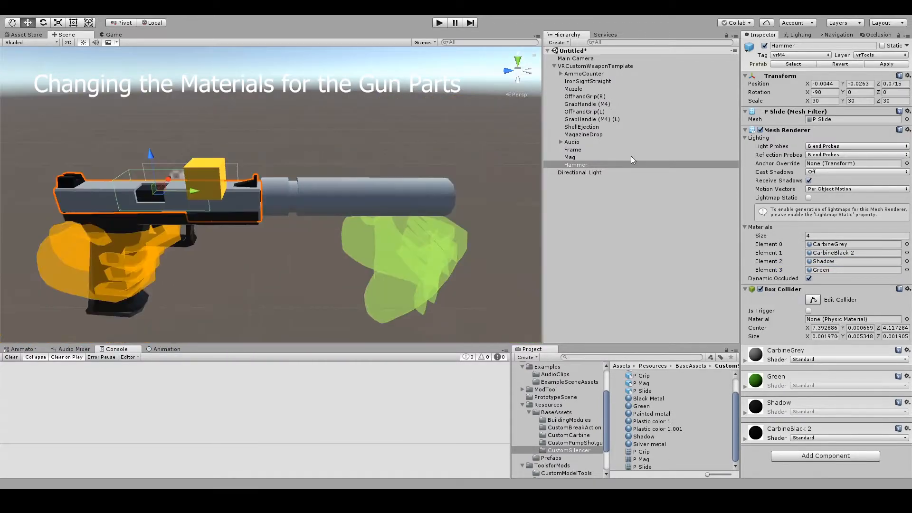
- Select Frame and Mag for carbine materials, then the weapon template root
left_click(573, 149)
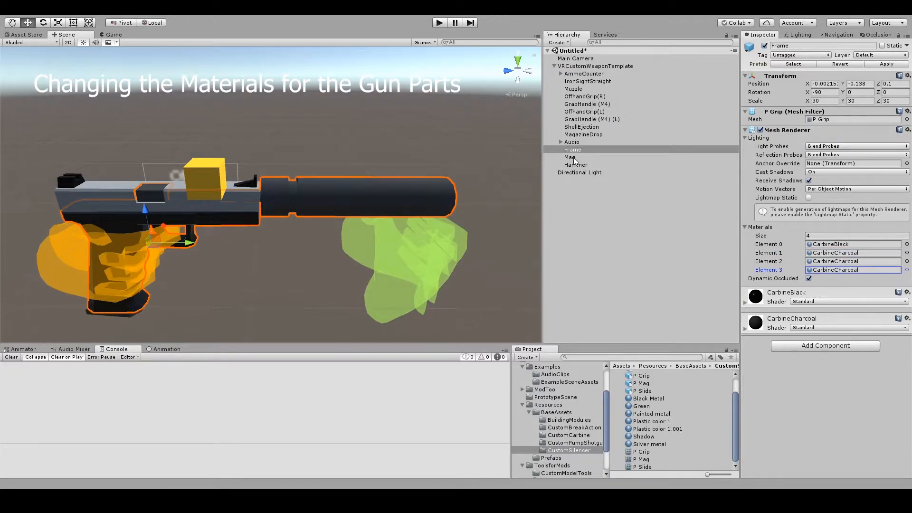
left_click(570, 158)
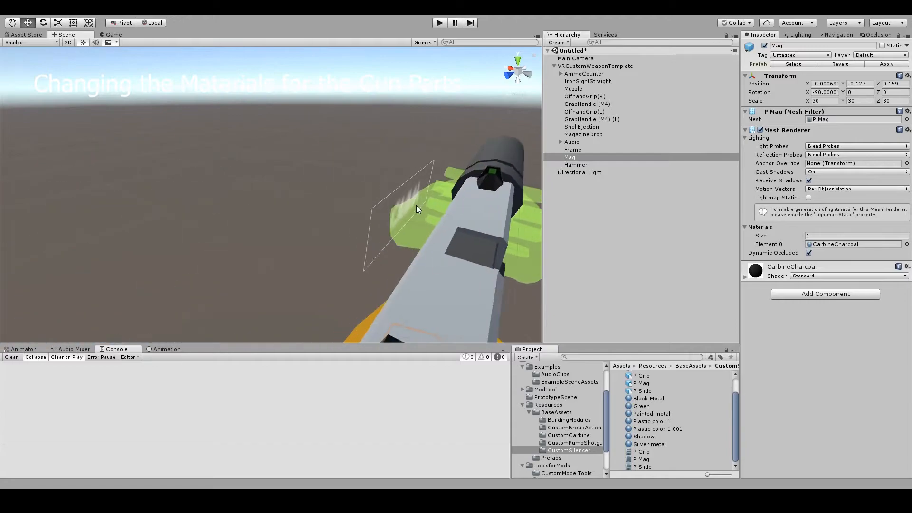
left_click(596, 65)
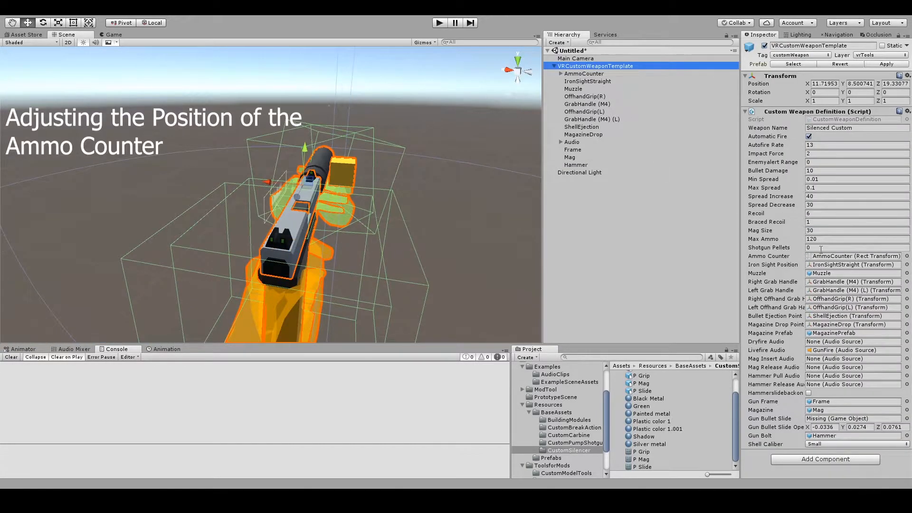
- Select the AmmoCounter to reposition it, then the IronSightStraight marker
left_click(583, 75)
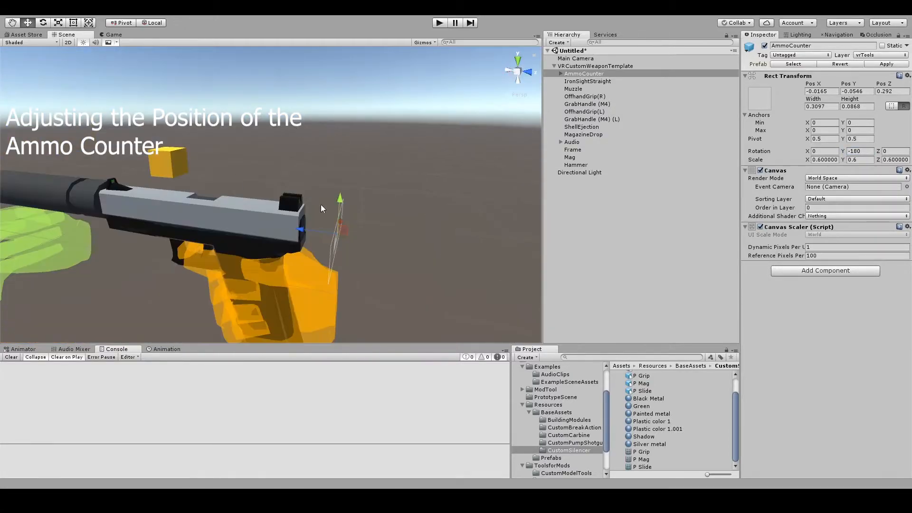
left_click(587, 82)
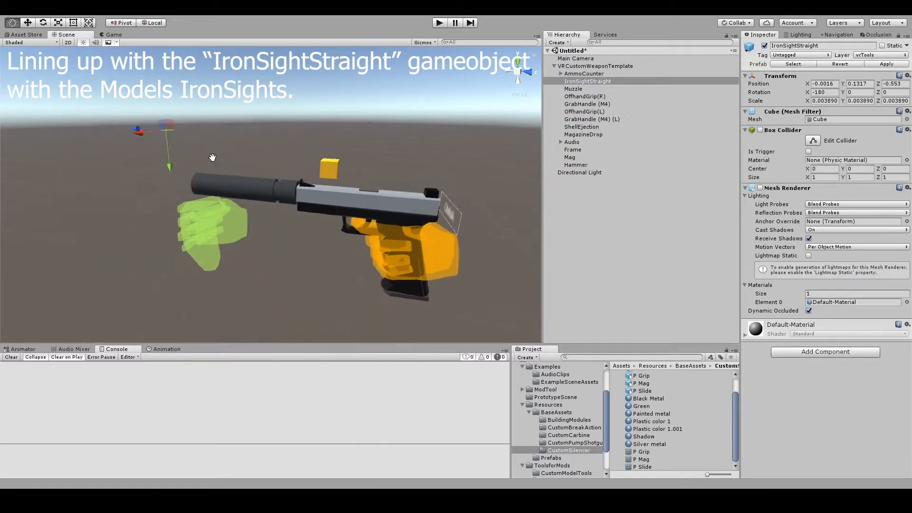
- View the pistol from the Front to align the sight, then select the Muzzle
left_click(519, 75)
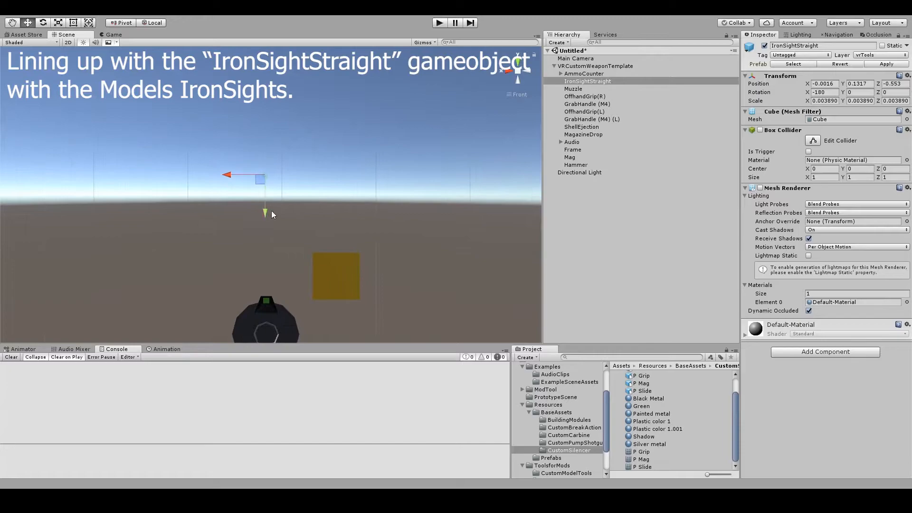
left_click(573, 90)
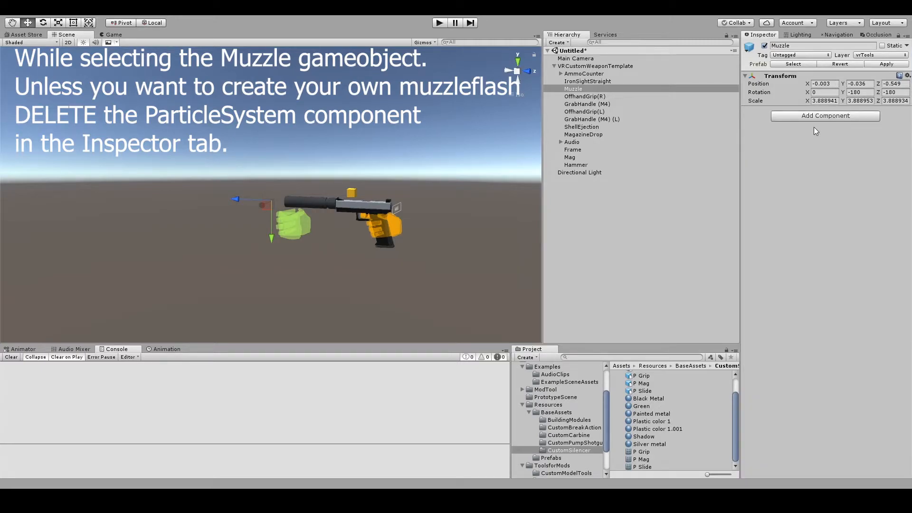
- Select the right and left offhand grips to reposition them, then the left grab handle
left_click(584, 97)
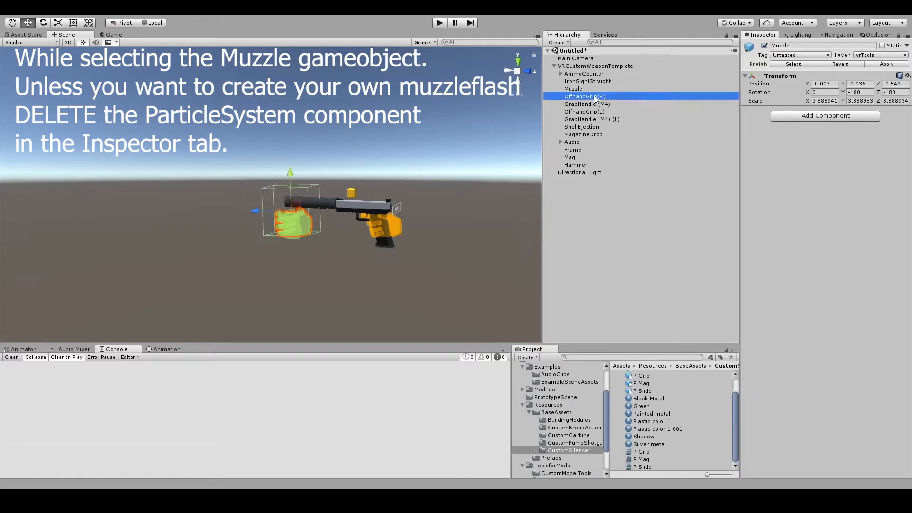
left_click(584, 96)
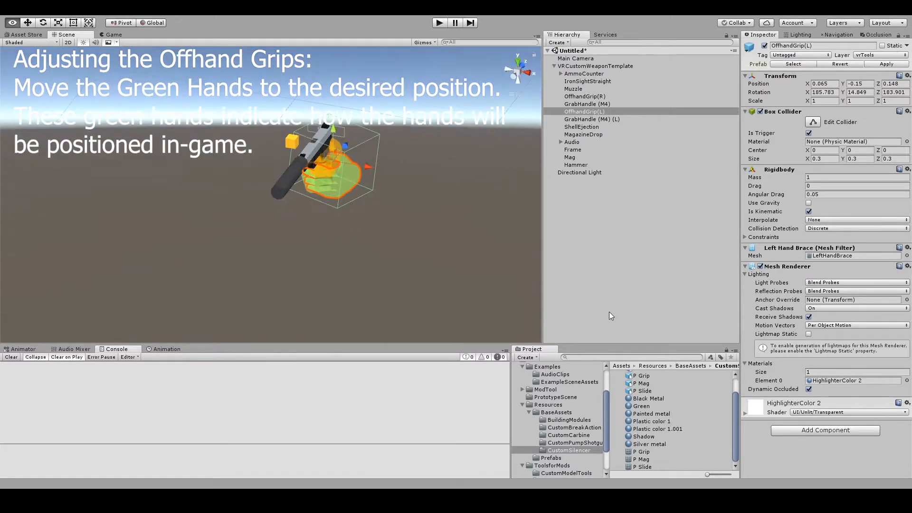
left_click(593, 120)
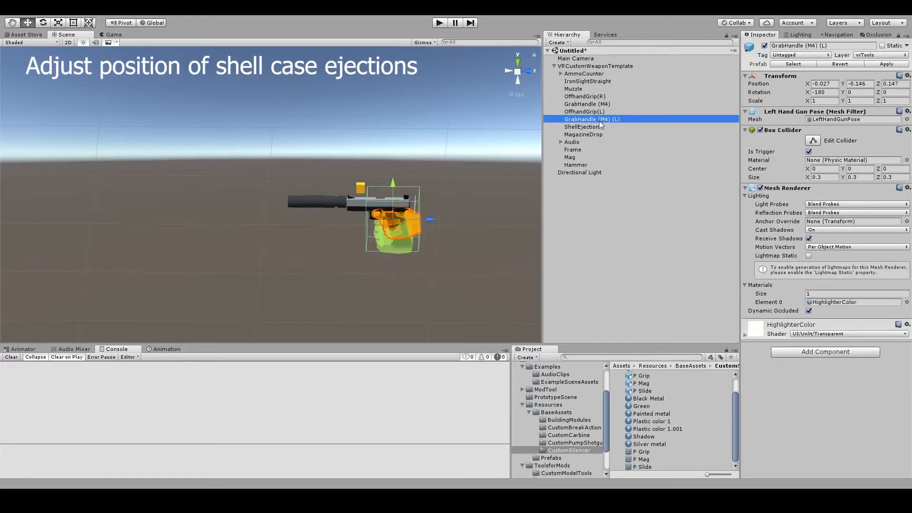
- Select the ShellEjection point to place it beside the slide, then the MagazineDrop point
left_click(582, 128)
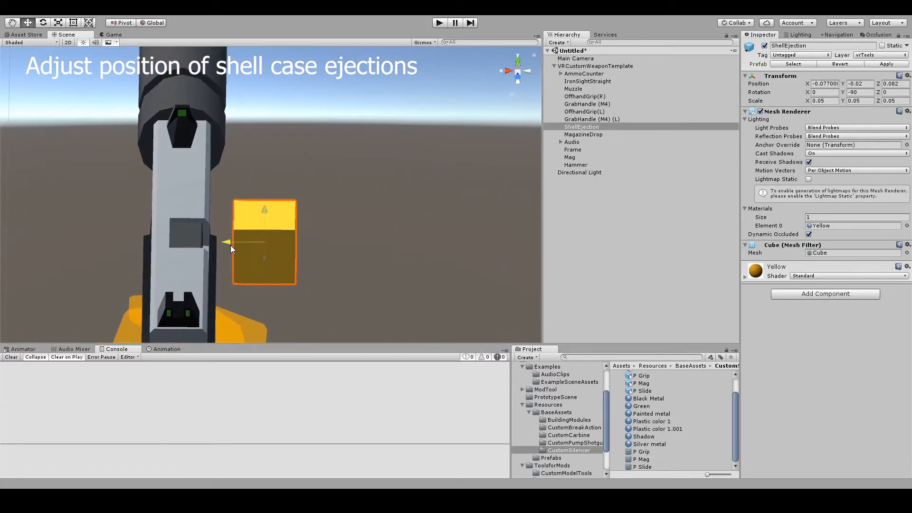
left_click(583, 134)
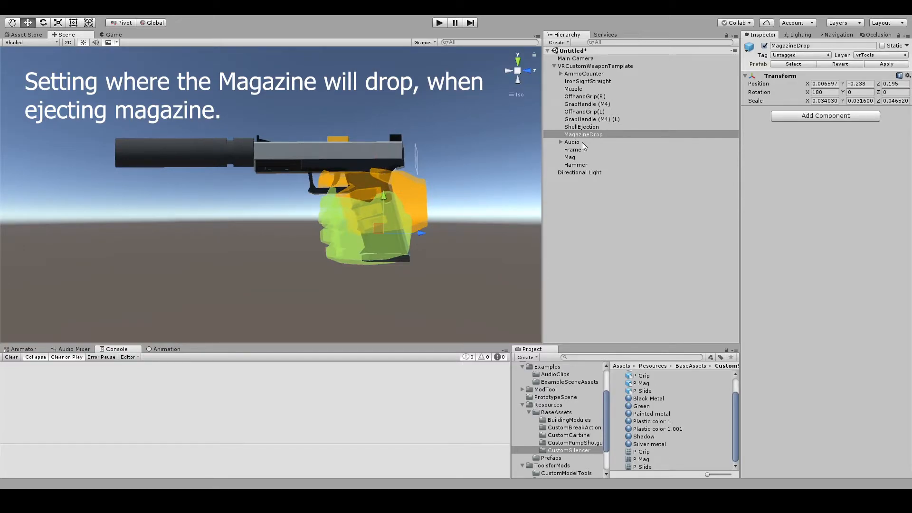
- Move the MagazineDrop point below the grip so ejected magazines fall from there
left_click(582, 157)
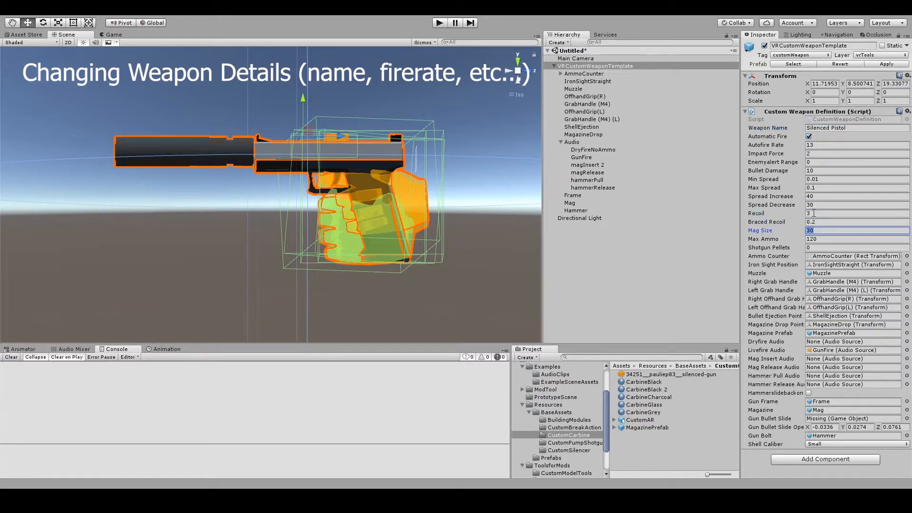
- Set a 15-round magazine with hammer slide-back on fire and rename the root SilencedPistol
left_click(853, 239)
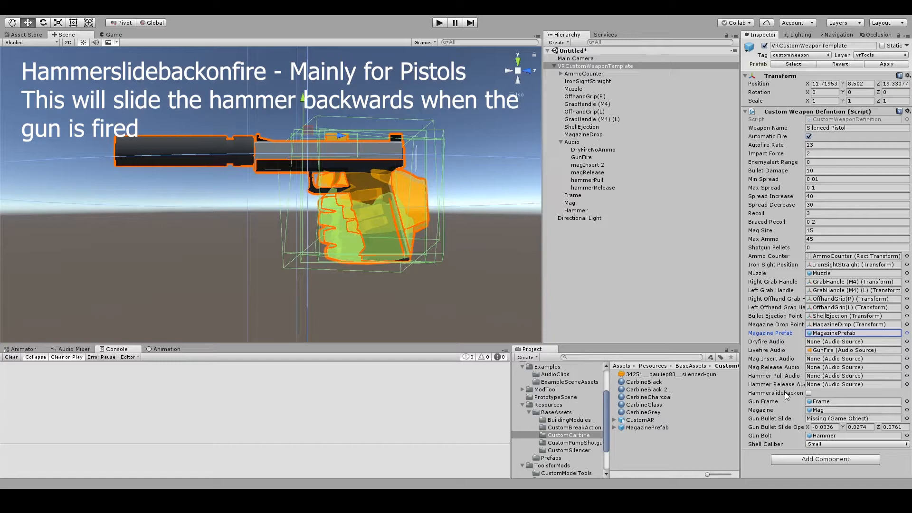
left_click(809, 394)
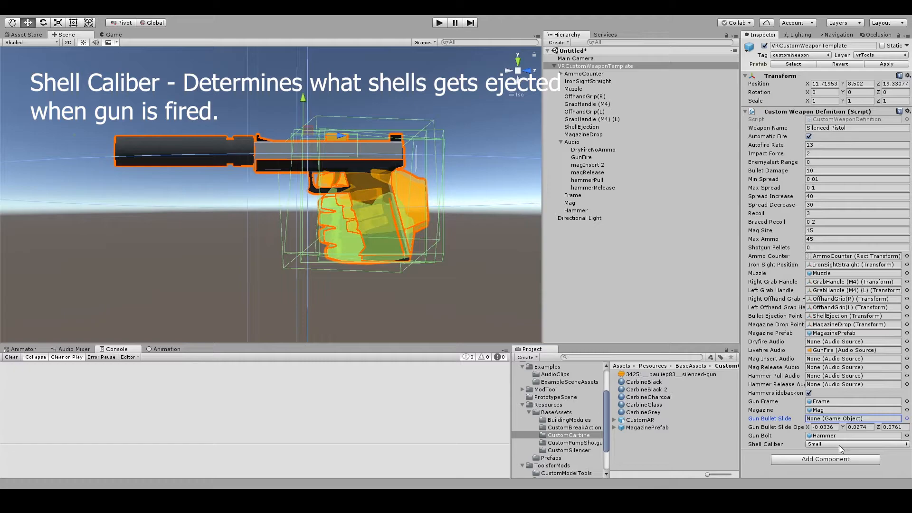
left_click(855, 445)
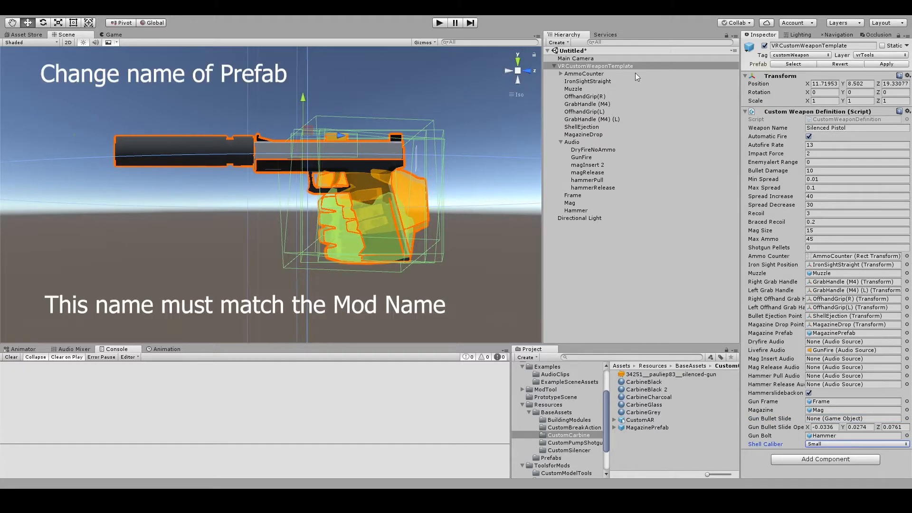
type("SilencedPistol")
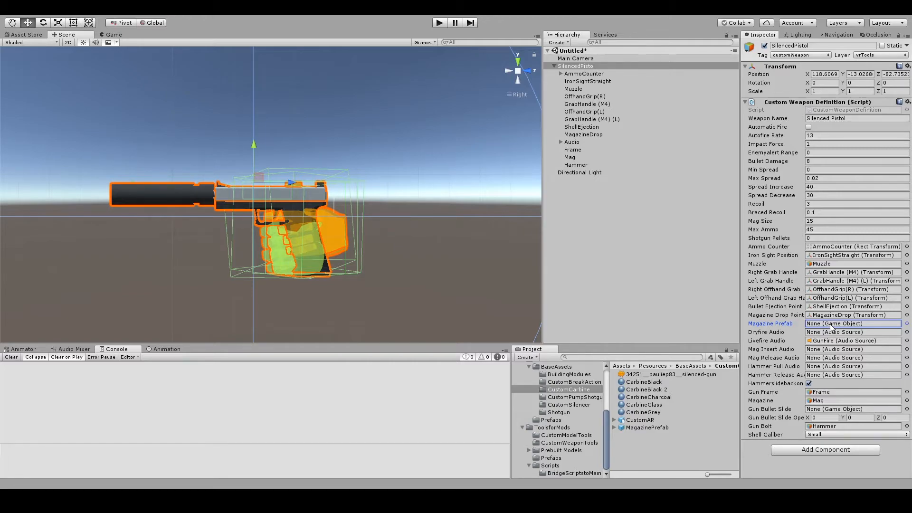
- Create an empty GameObject with a child in the scene from the CustomSilencer folder
left_click(568, 405)
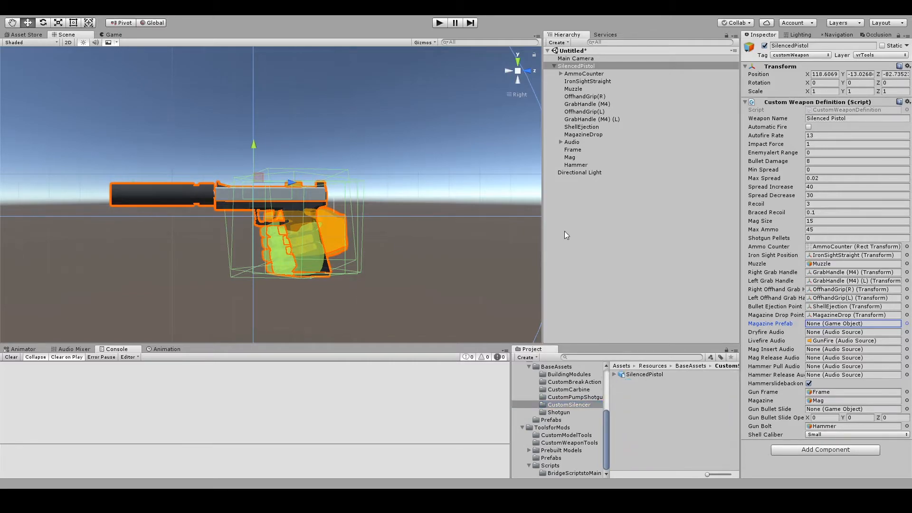
left_click(576, 65)
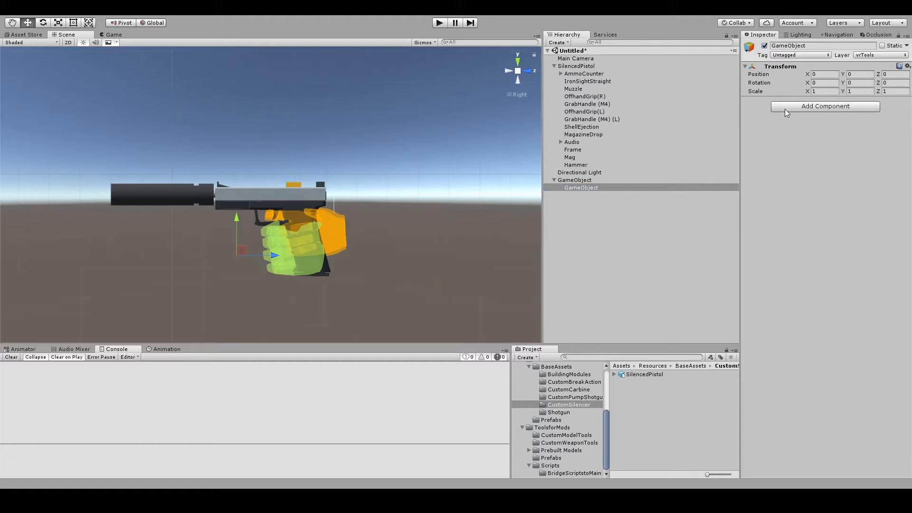
- Give the child a Mesh Filter and Renderer showing P Mag at scale 30 with the Shadow material
left_click(824, 106)
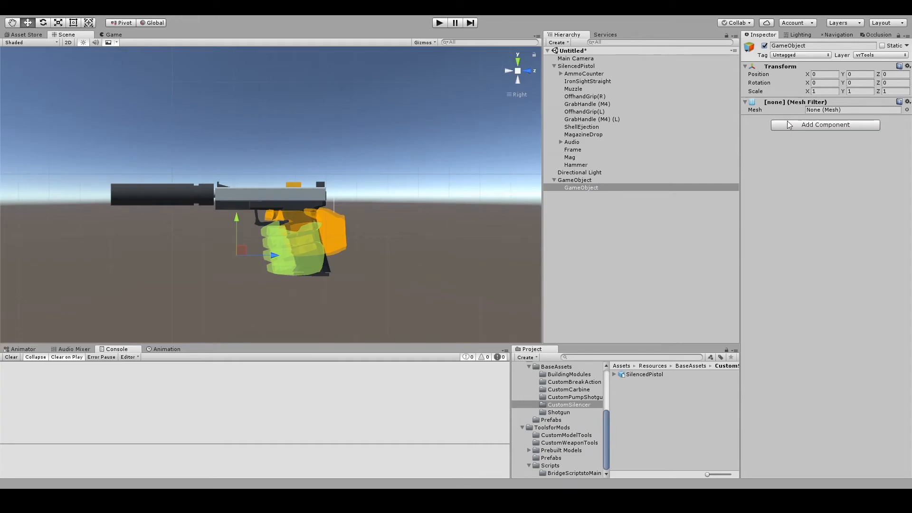
left_click(824, 125)
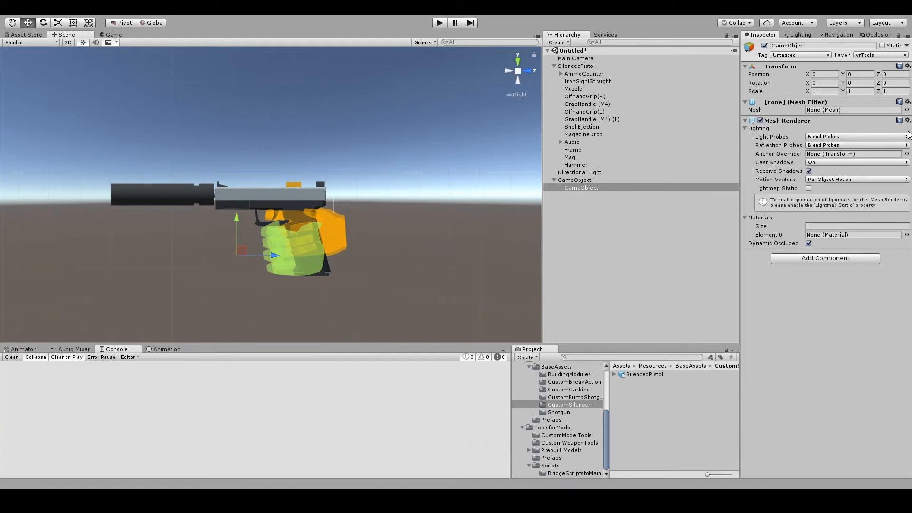
left_click(615, 374)
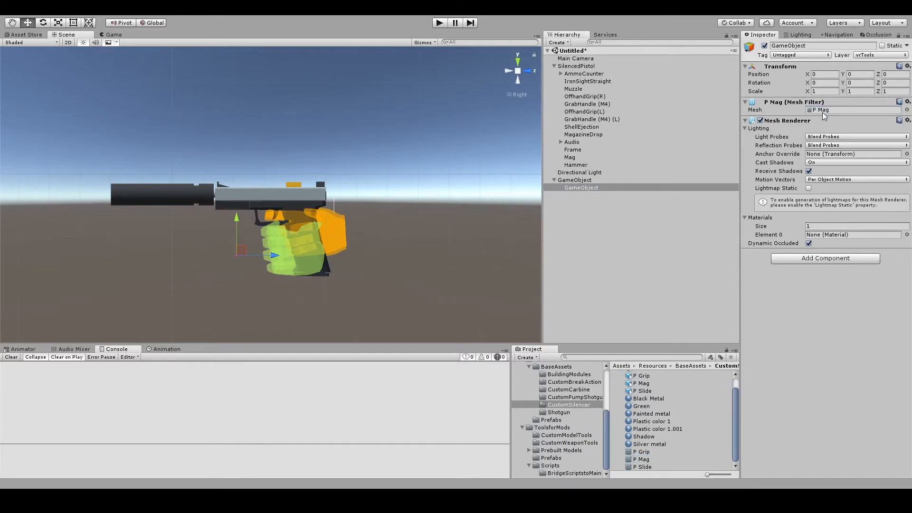
left_click(640, 459)
type("25")
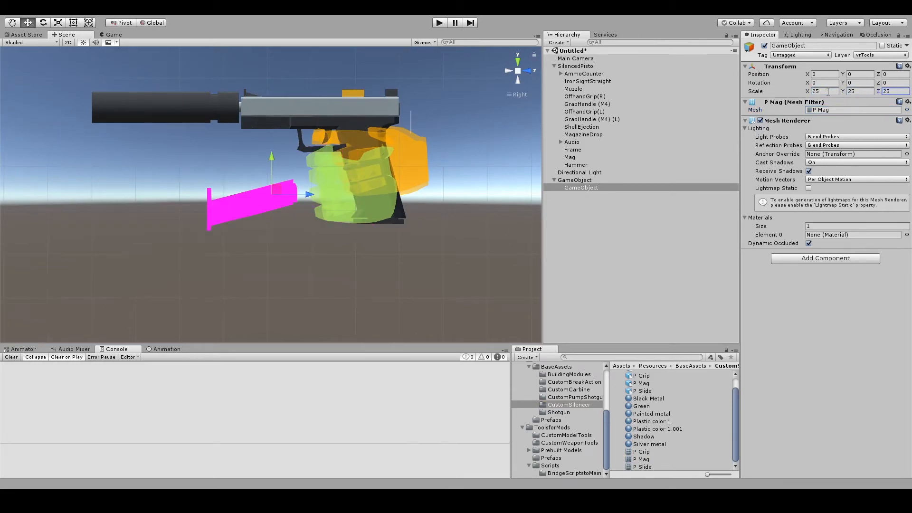
type("30")
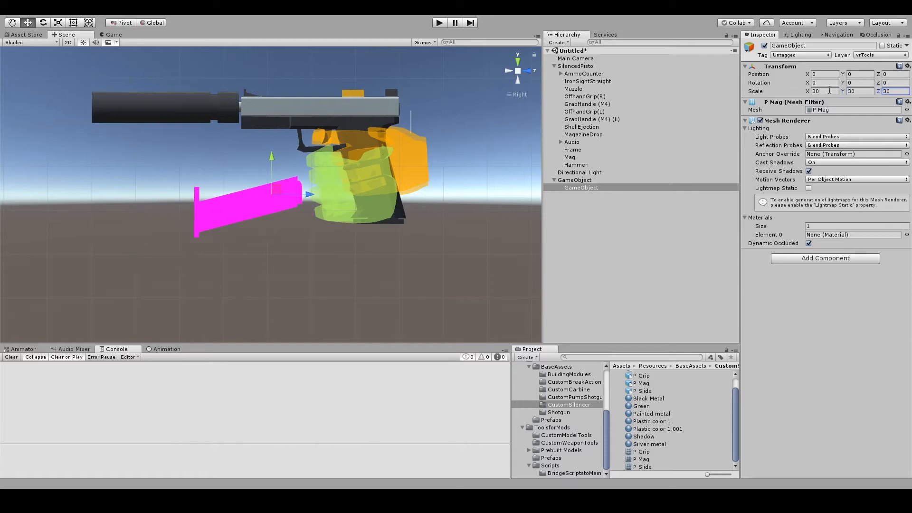
left_click(644, 436)
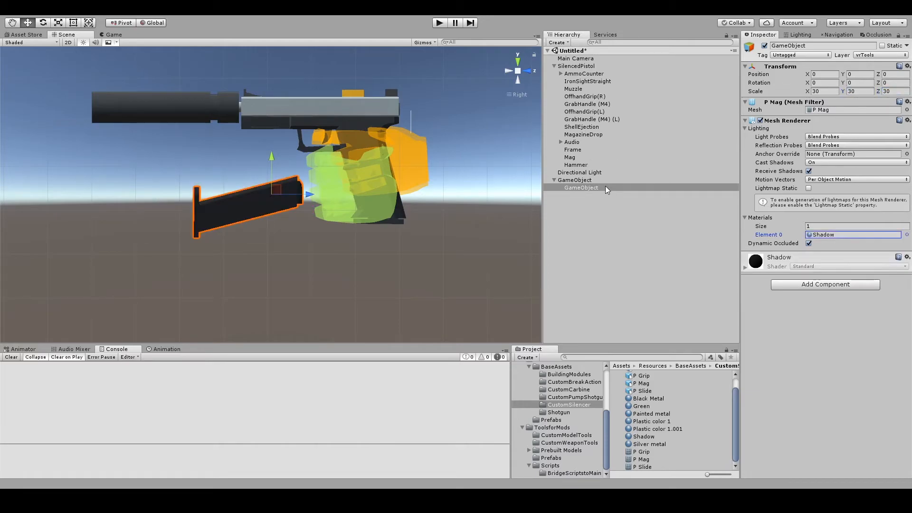
- Name the parent Pistol Magazine Prefab, rotate the magazine upright and save it as a prefab
type("Pistol Magazine Pre")
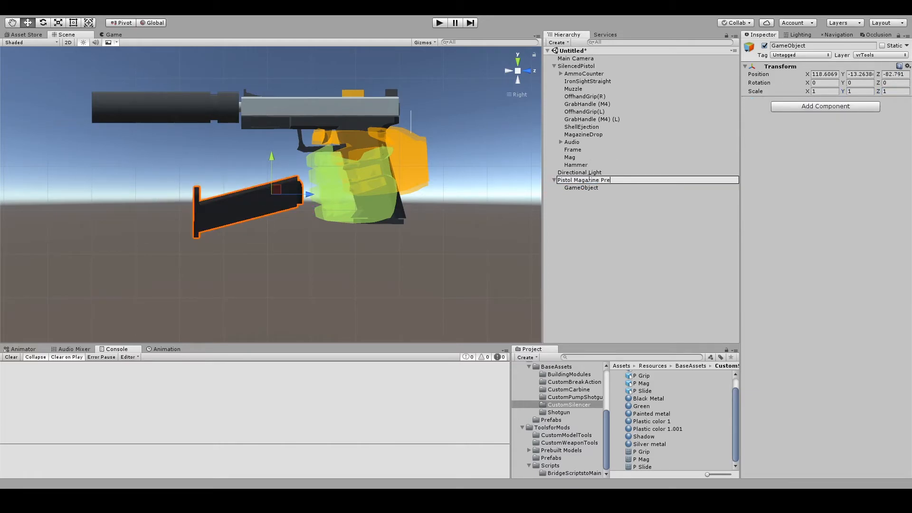
left_click(581, 187)
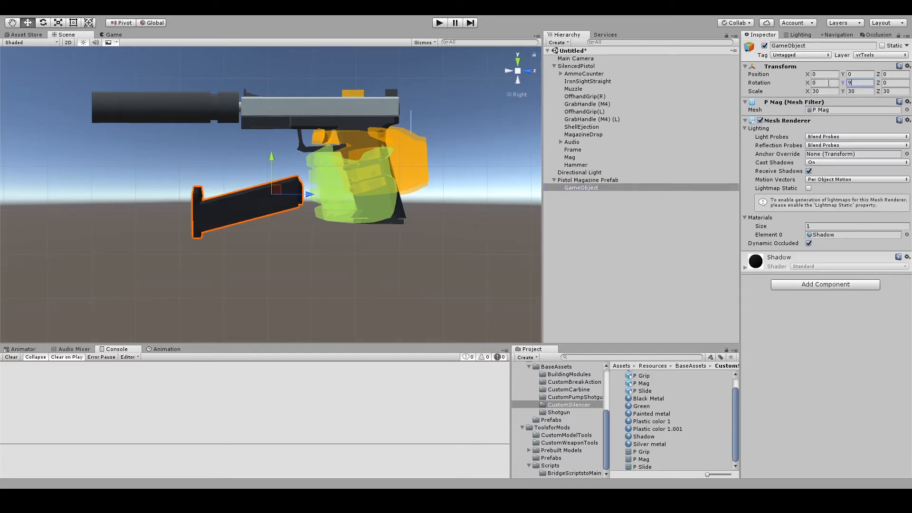
left_click(587, 181)
type("-9")
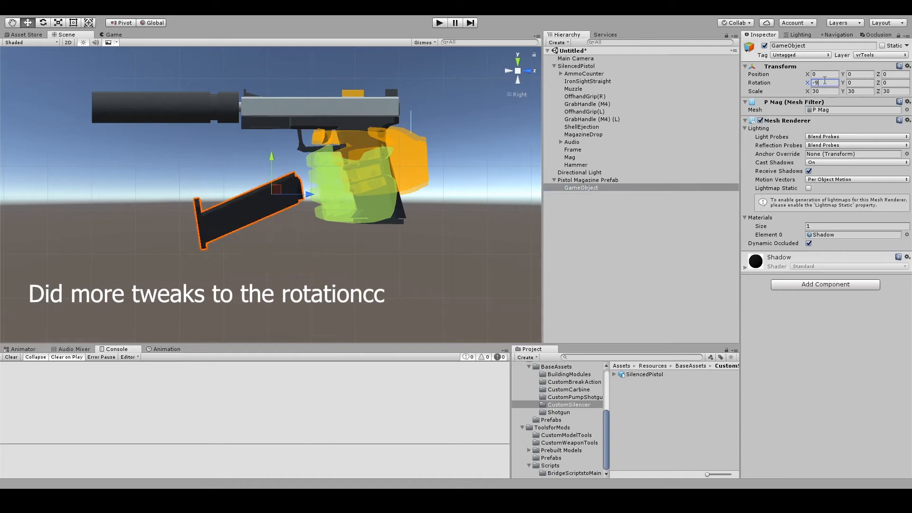
left_click(587, 180)
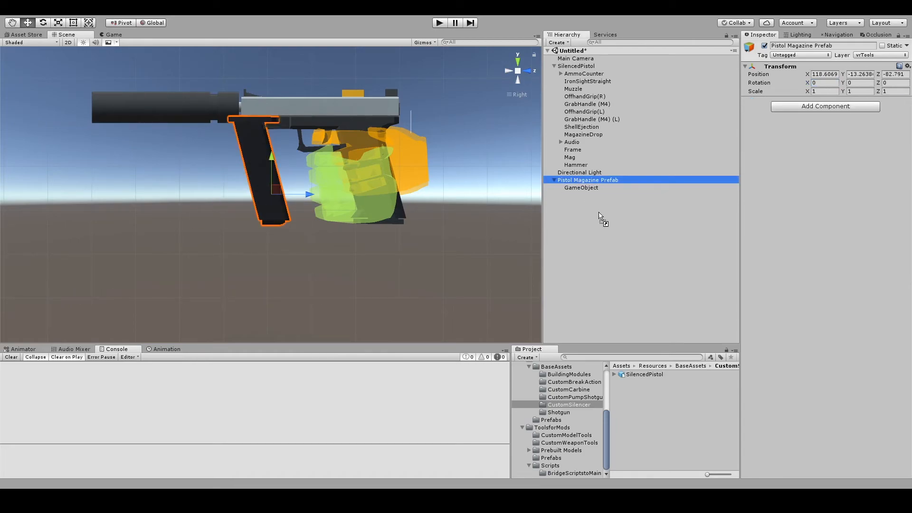
left_click(655, 374)
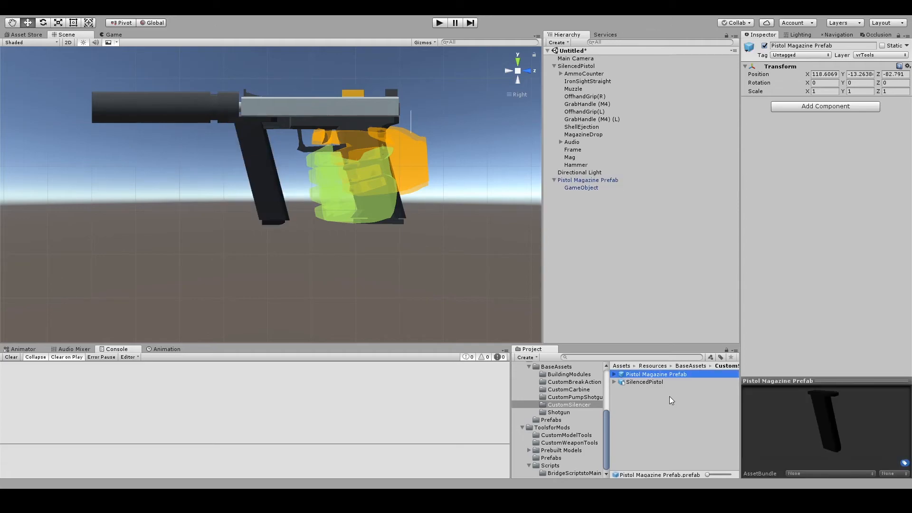
mouse_move(538, 174)
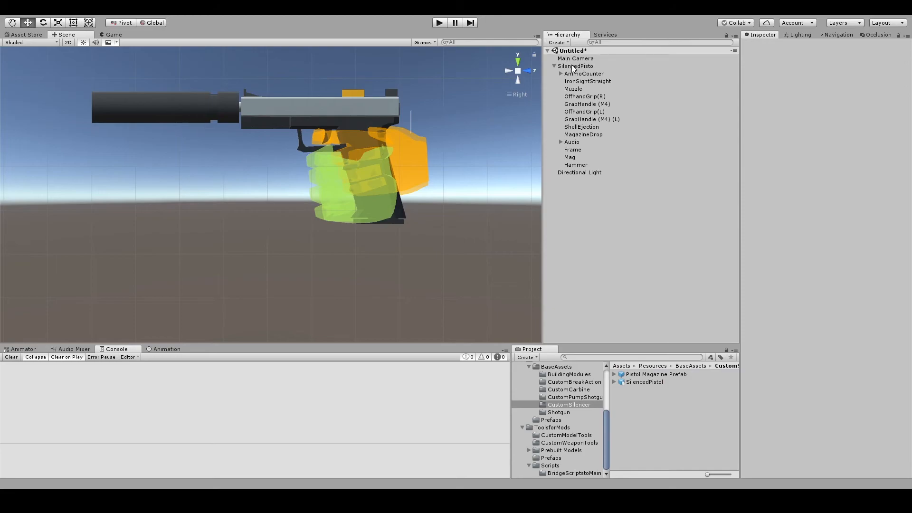
- Assign Pistol Magazine Prefab to SilencedPistol's Magazine Prefab field and store it in Resources/Prefabs
left_click(574, 65)
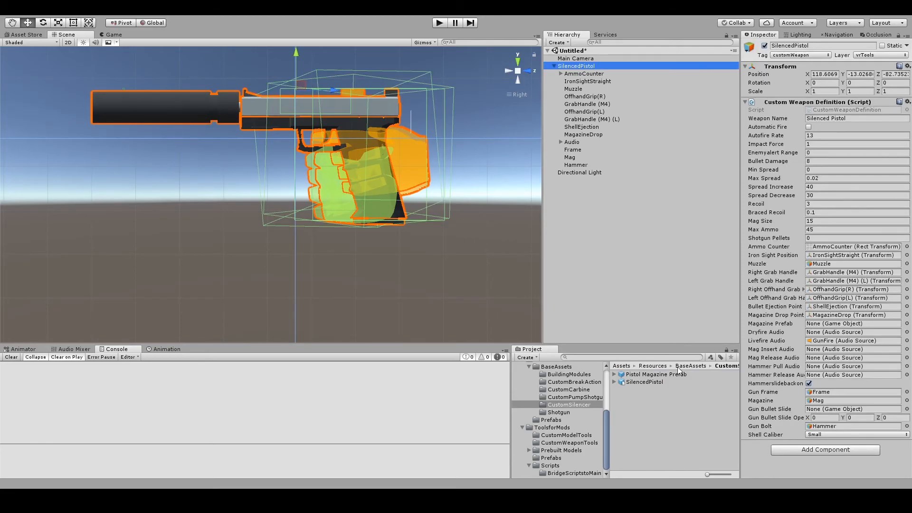
left_click(851, 323)
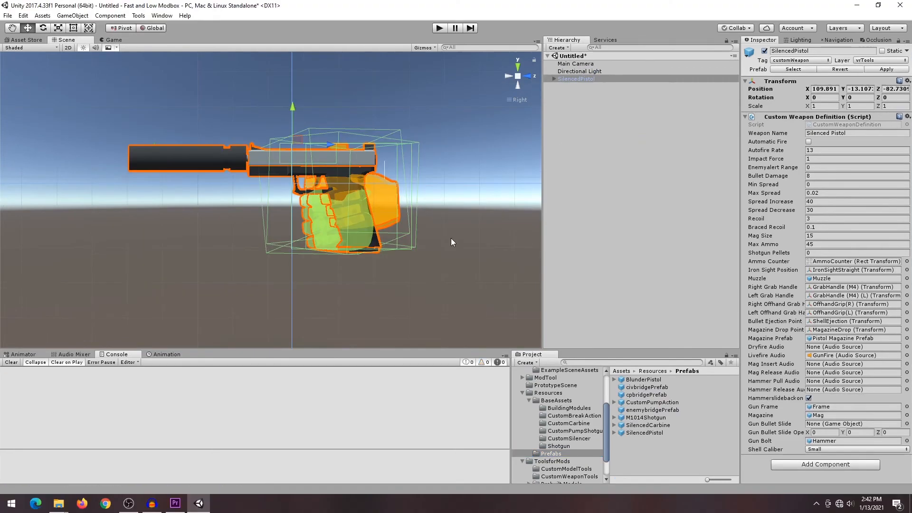
left_click(644, 432)
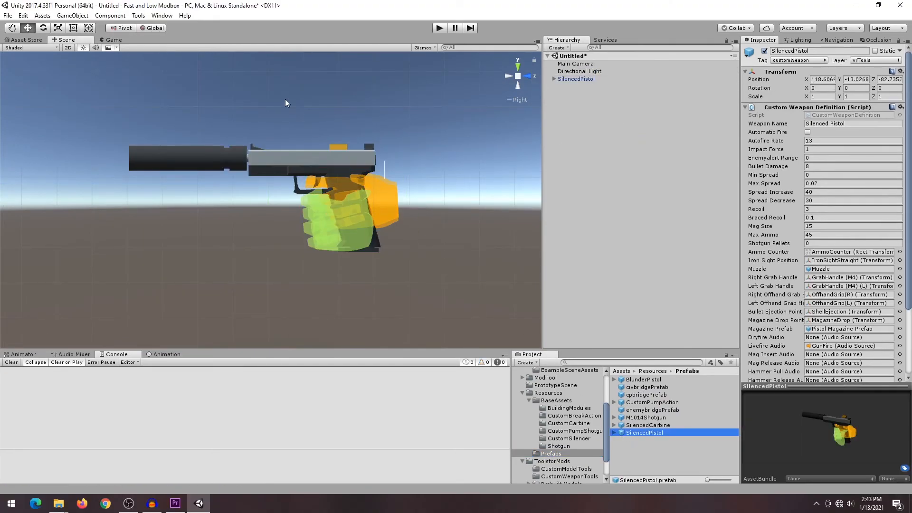
- Export the weapon through ModTool as a mod named SilencedPistol
left_click(140, 16)
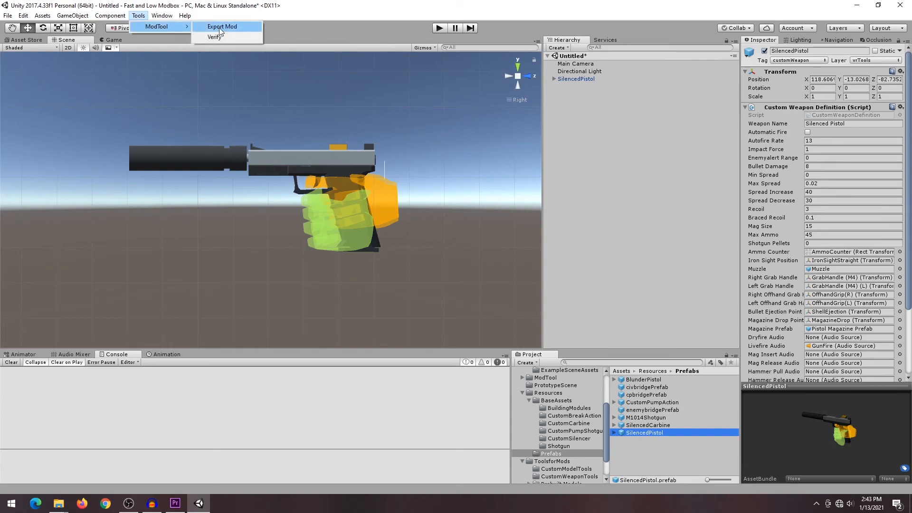
left_click(221, 26)
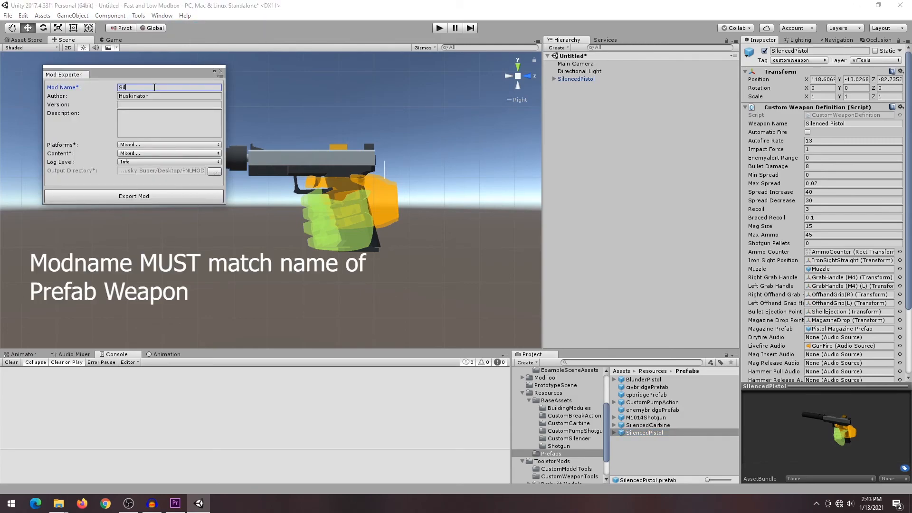
type("SilencedPistol")
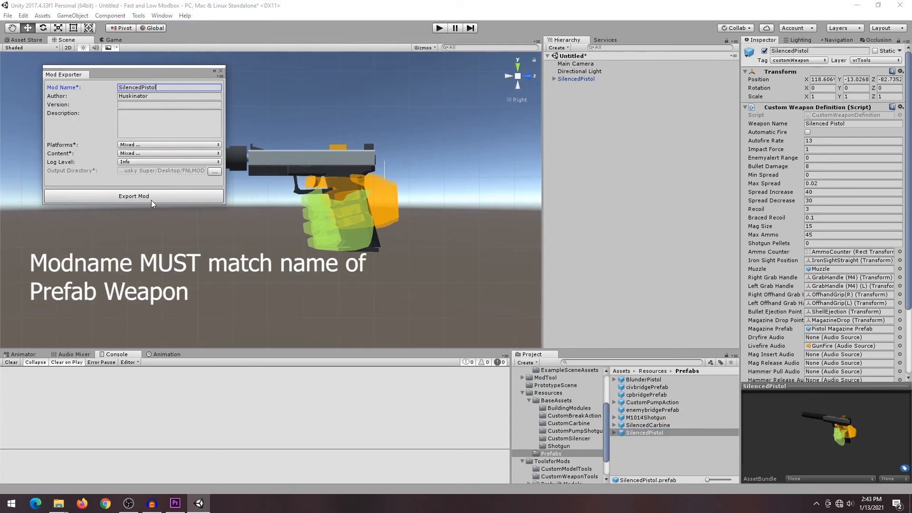
left_click(133, 196)
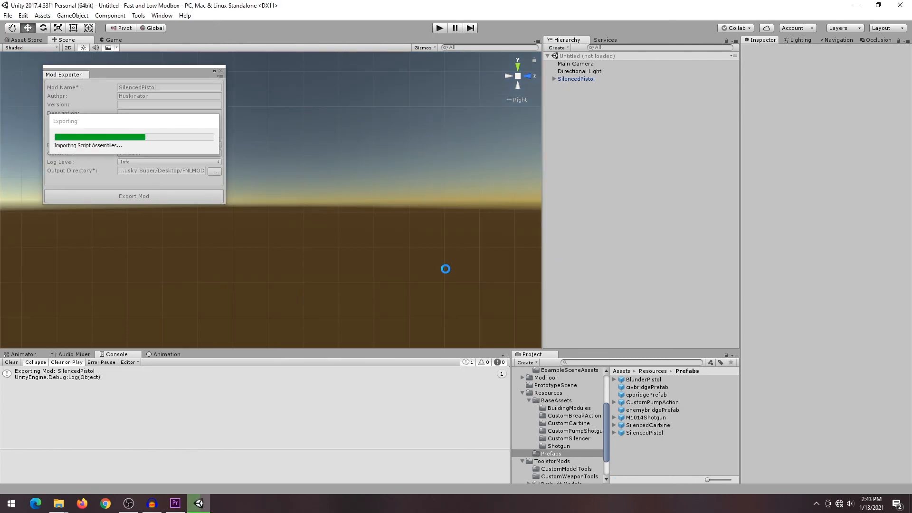
mouse_move(175, 503)
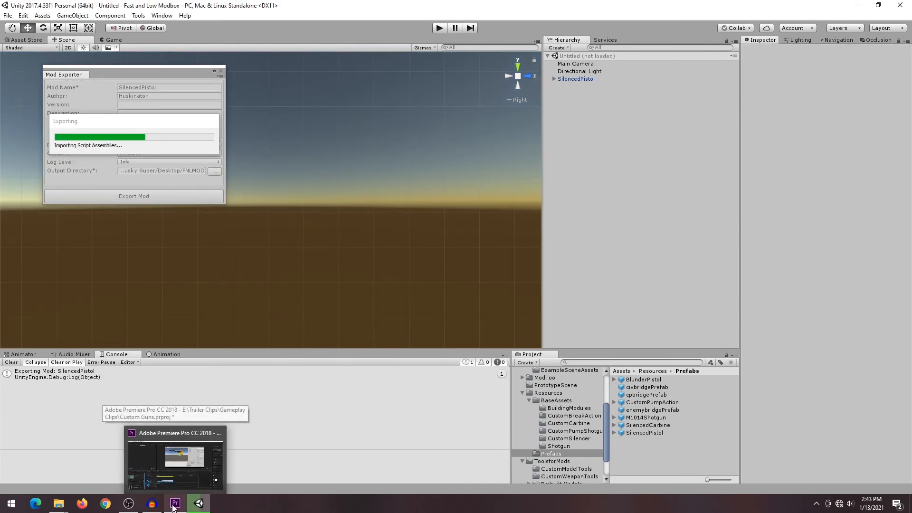